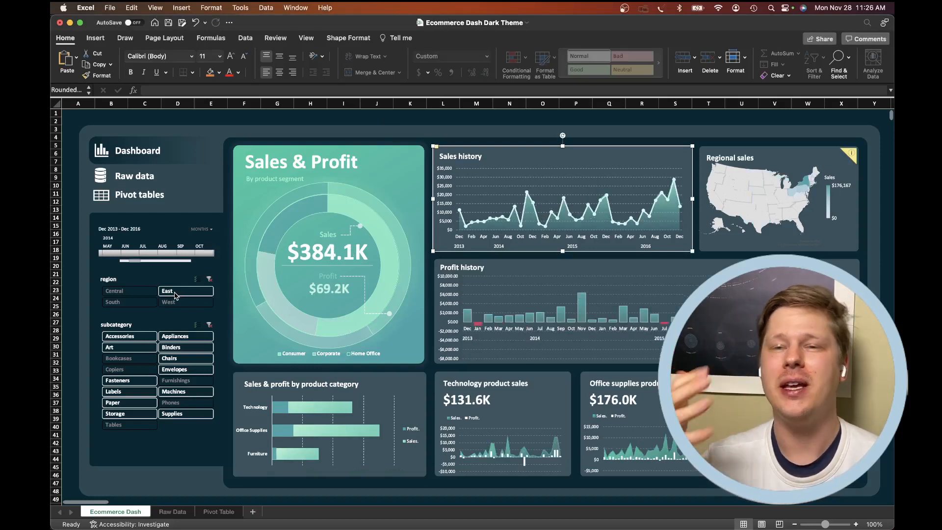
Select South in the region slicer so sales show $187.8K and profit $28.4K.
{"action": "left_click", "coordinate": [130, 301]}
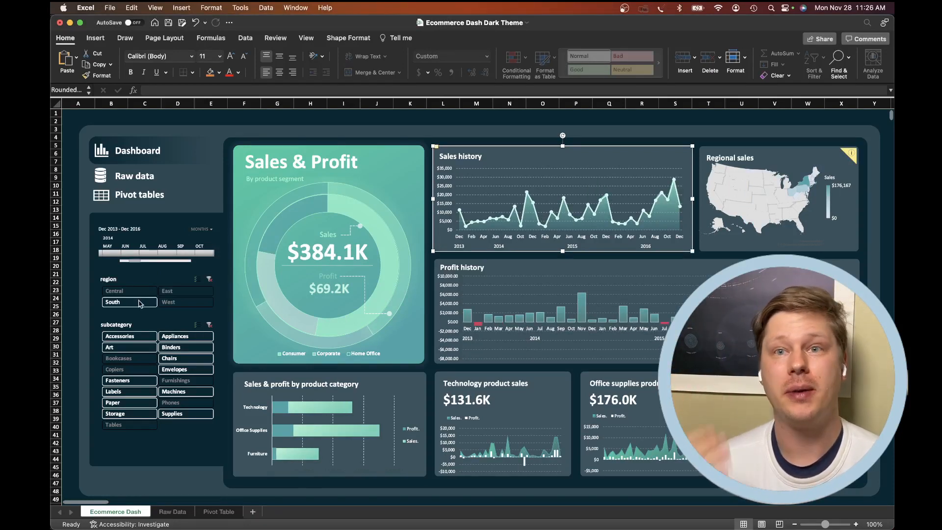
{"action": "left_click", "coordinate": [112, 302]}
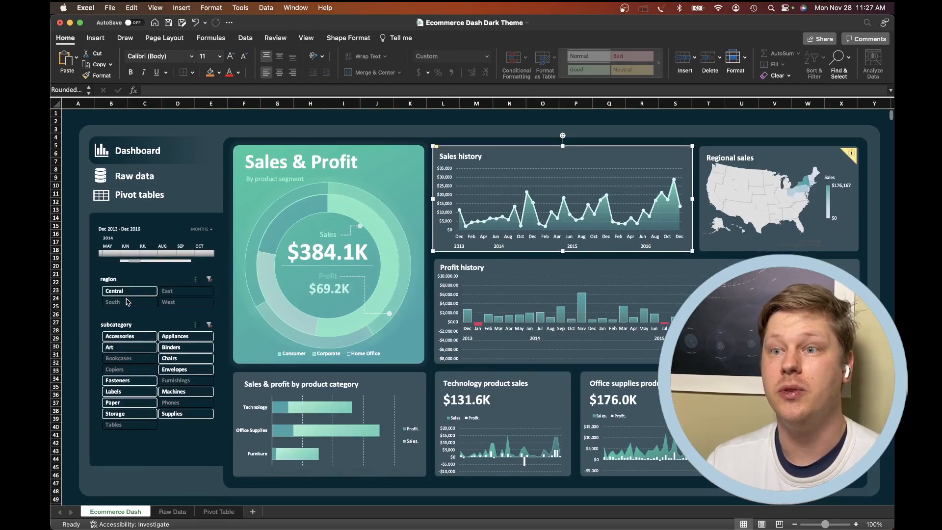
{"action": "left_click", "coordinate": [112, 301]}
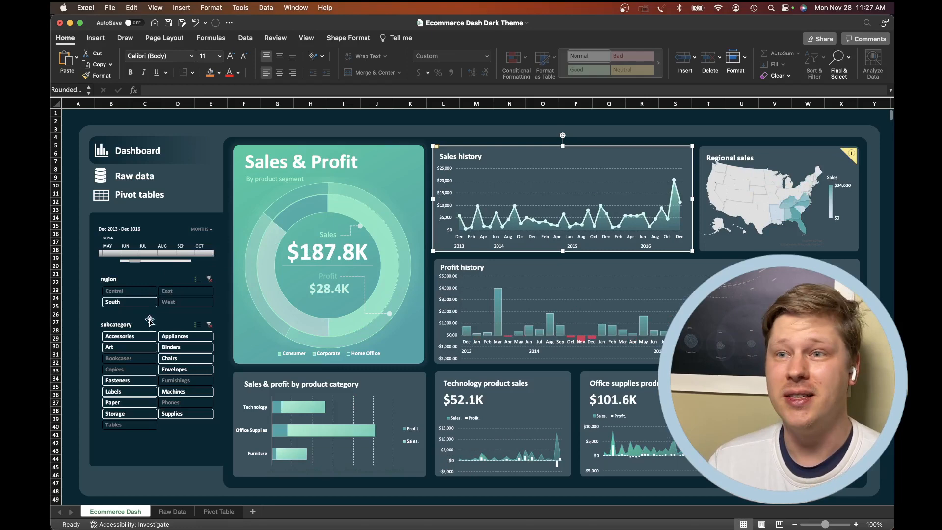
Visit the Raw data sheet, return to Dashboard and select the shape group for Reorder Objects.
{"action": "left_click", "coordinate": [170, 511]}
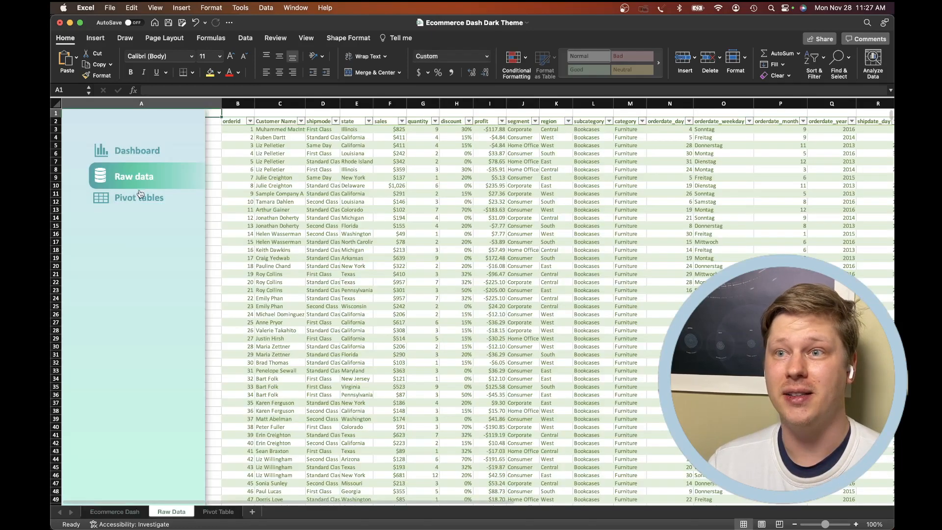
{"action": "left_click", "coordinate": [114, 511]}
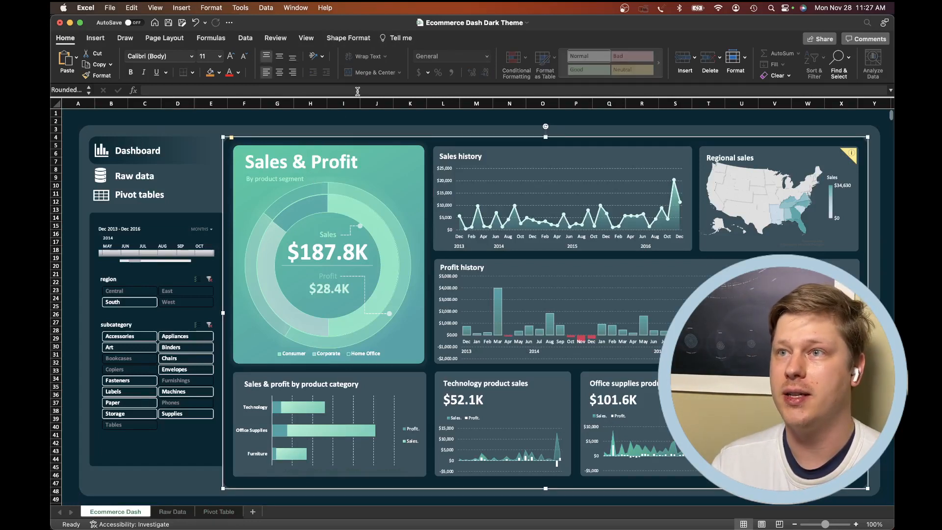
{"action": "left_click", "coordinate": [347, 39]}
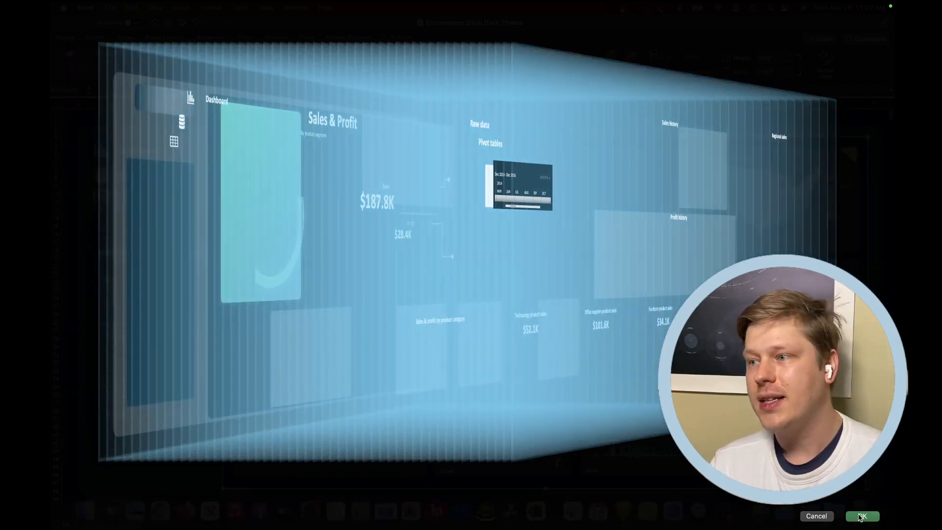
Cancel the Reorder Objects layer view, restoring the flat South-filtered dashboard.
{"action": "left_click", "coordinate": [861, 515]}
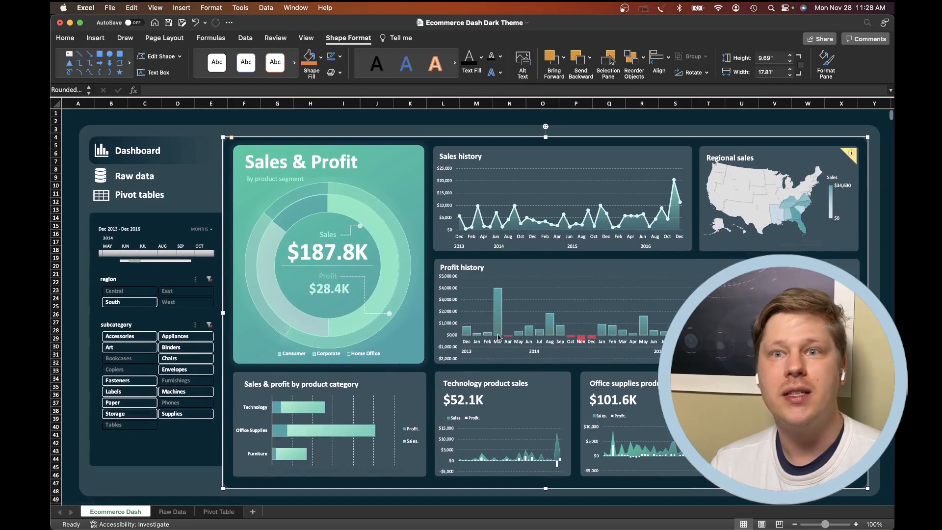
{"action": "mouse_move", "coordinate": [470, 292]}
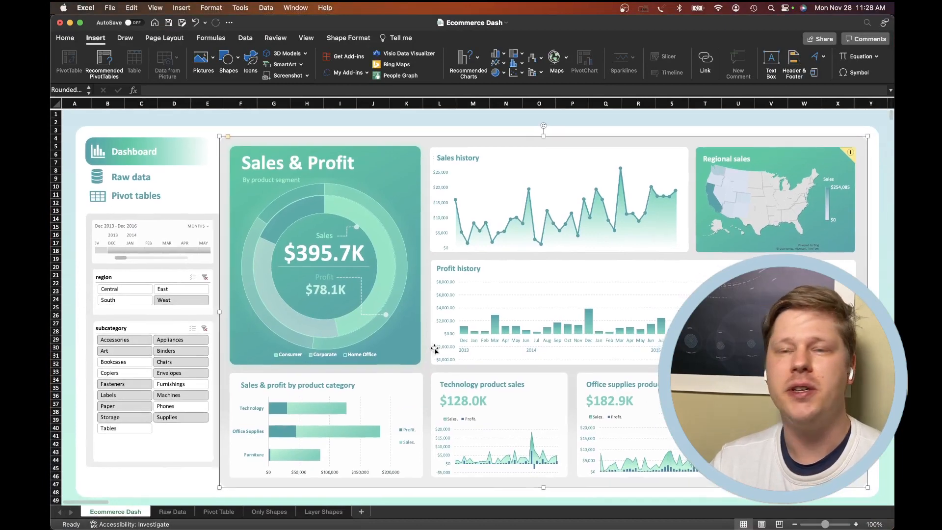
Scroll the Layout & Styles sheet showing sample sales data with dark and light dashboards.
{"action": "scroll", "scroll_direction": "down", "scroll_amount": 3}
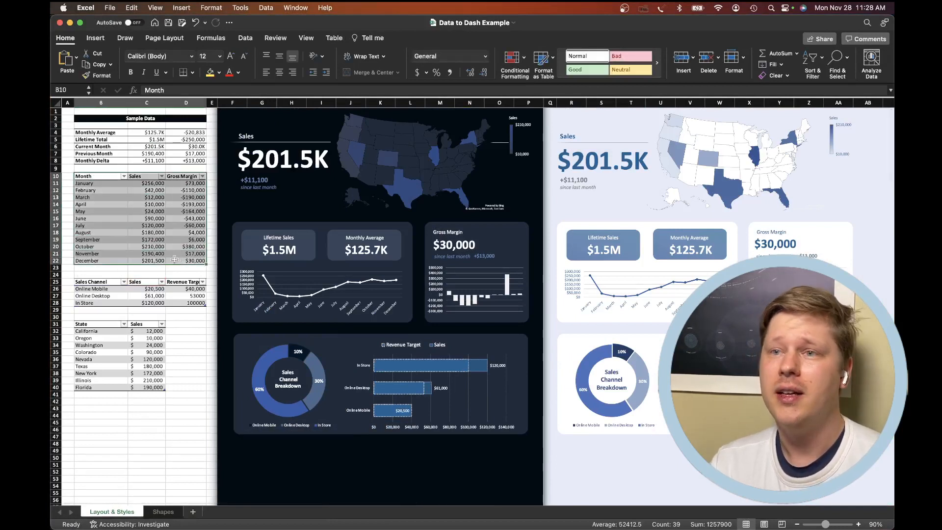
Bring back the light Ecommerce Dash showing $395.7K sales and $78.1K profit.
{"action": "left_click", "coordinate": [153, 295]}
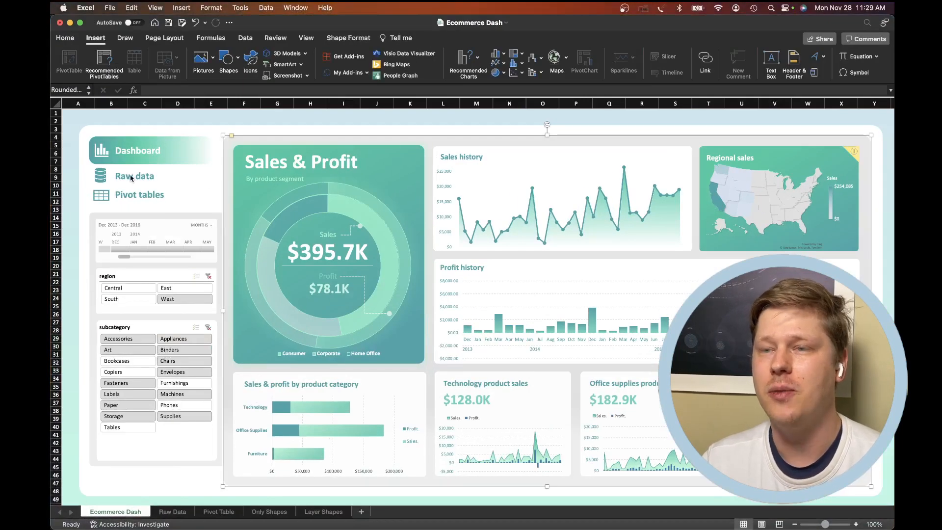
Move through the dark theme window to the Dashboard of the Future with its teal sales dashboard.
{"action": "left_click", "coordinate": [134, 176]}
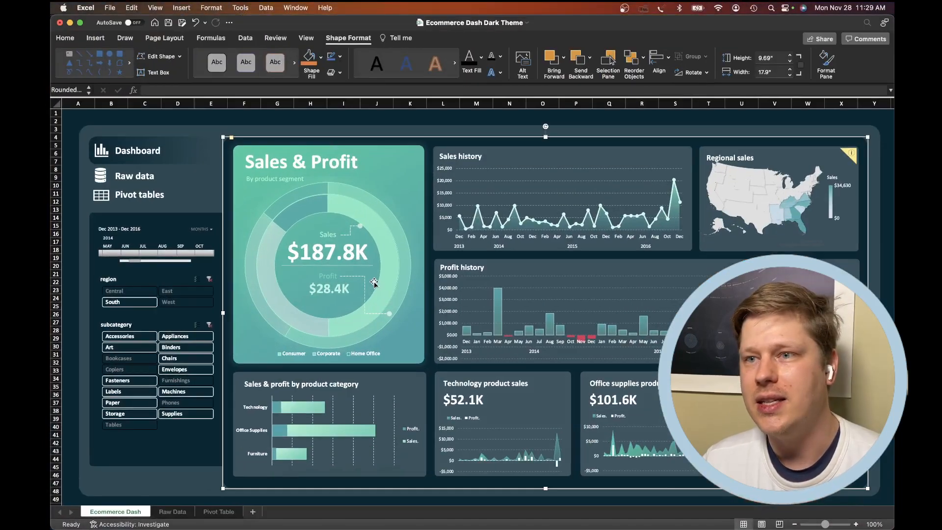
{"action": "left_click", "coordinate": [95, 38]}
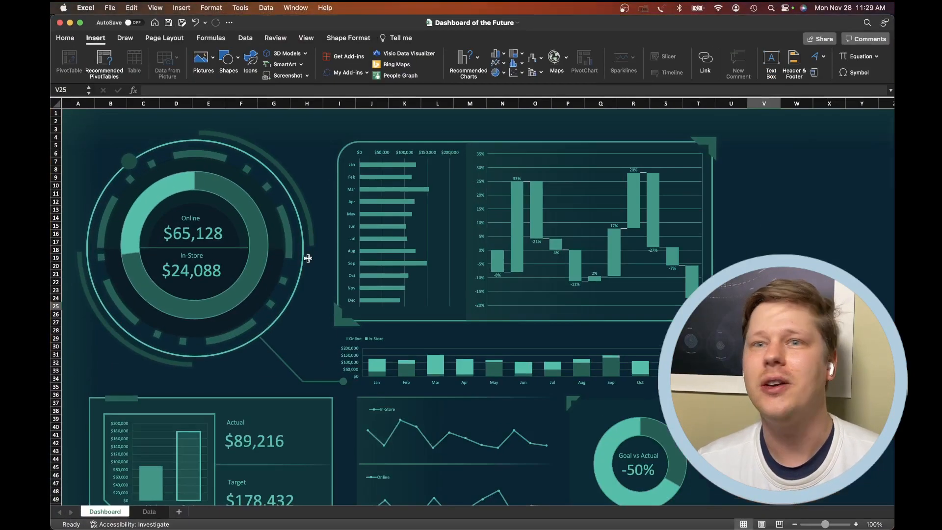
Browse the Insert Shapes gallery, dismiss it, and scroll through the Charts - Green sample styles.
{"action": "scroll", "scroll_direction": "down", "scroll_amount": 3}
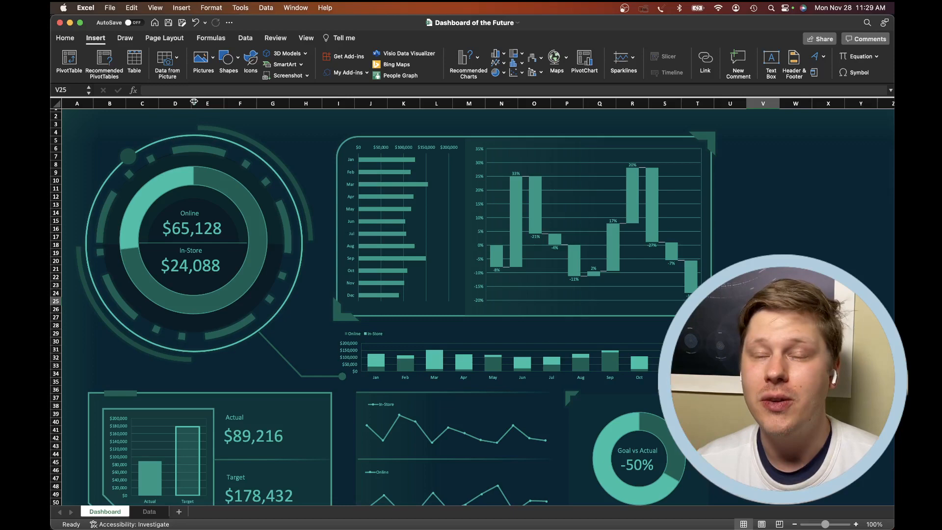
{"action": "left_click", "coordinate": [227, 60]}
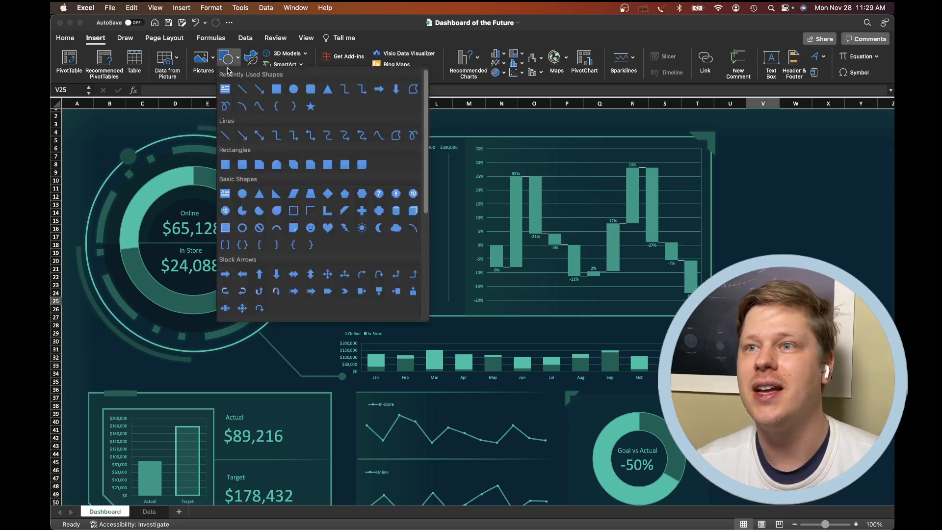
{"action": "left_click", "coordinate": [354, 492]}
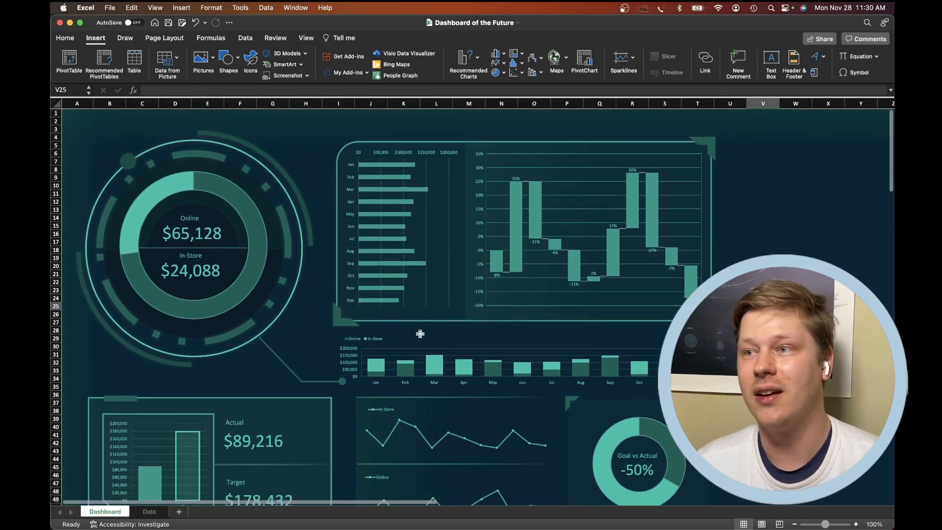
{"action": "scroll", "scroll_direction": "down", "scroll_amount": 3}
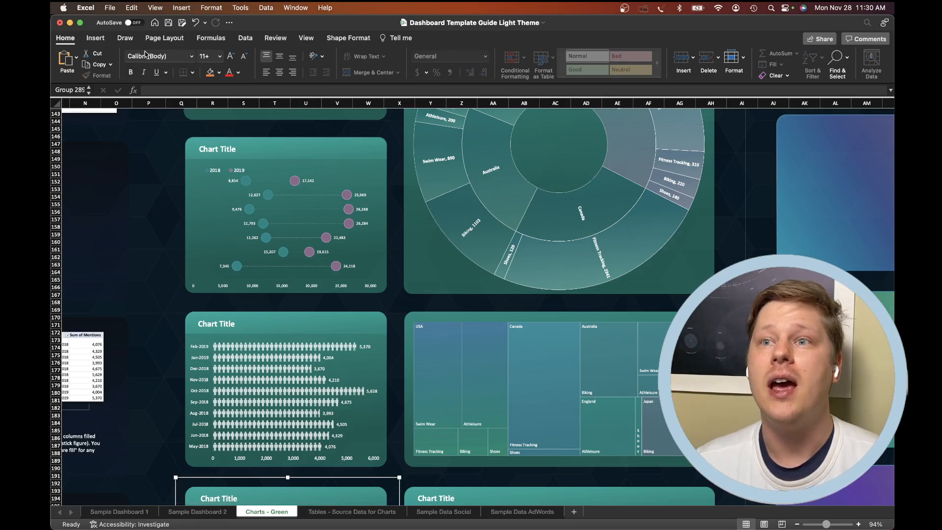
Pick a rectangle from Insert > Shapes, scroll the sheet, then show all workbooks in Mission Control.
{"action": "left_click", "coordinate": [95, 38]}
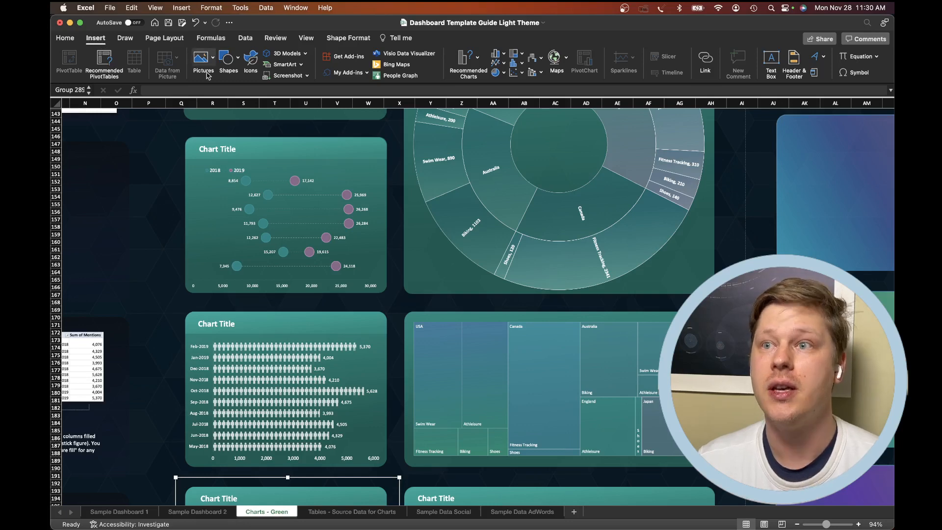
{"action": "left_click", "coordinate": [229, 60]}
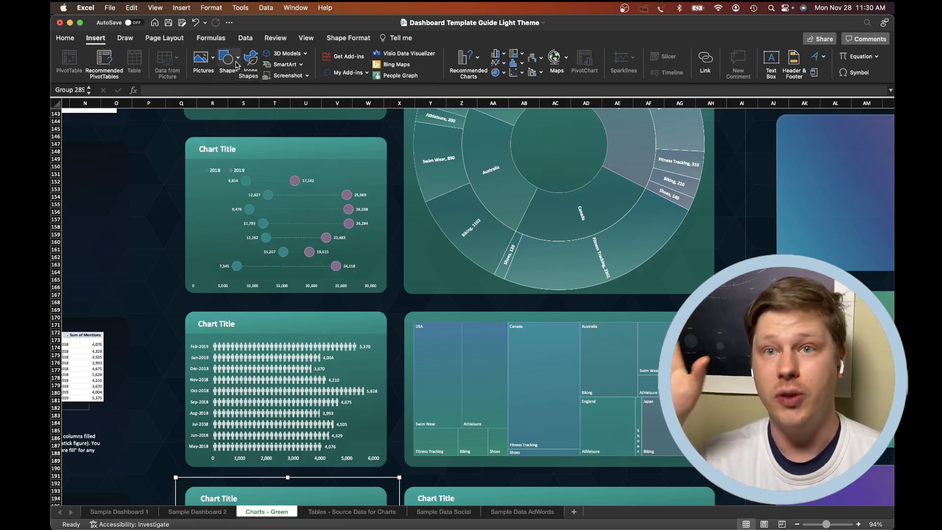
{"action": "mouse_move", "coordinate": [462, 390]}
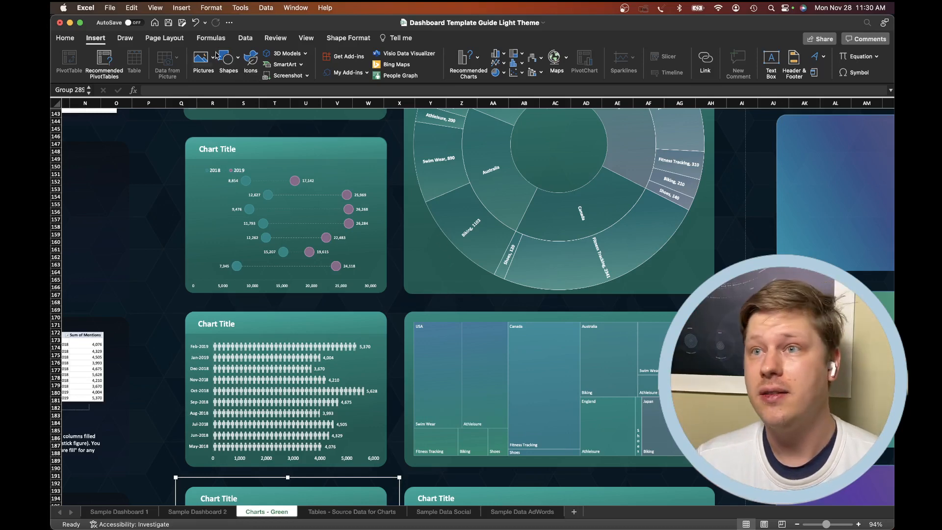
{"action": "left_click", "coordinate": [229, 63]}
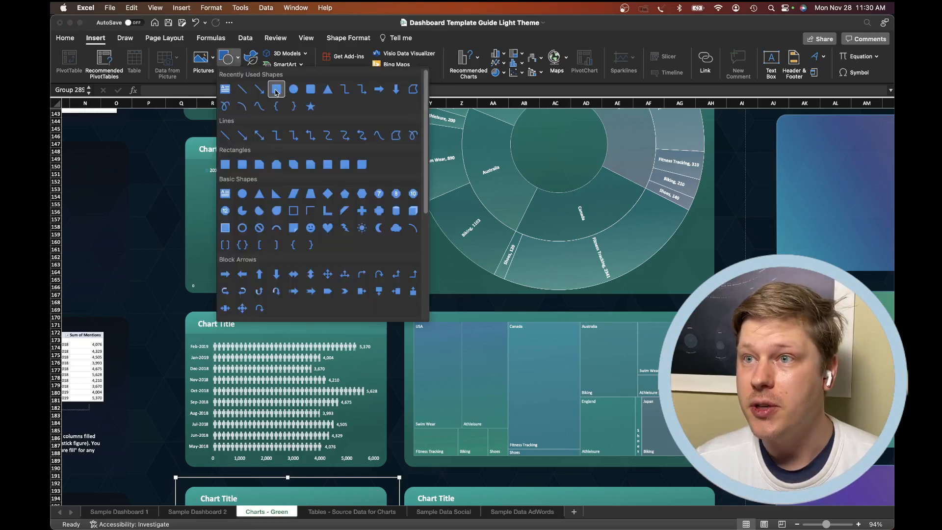
{"action": "left_click", "coordinate": [158, 232]}
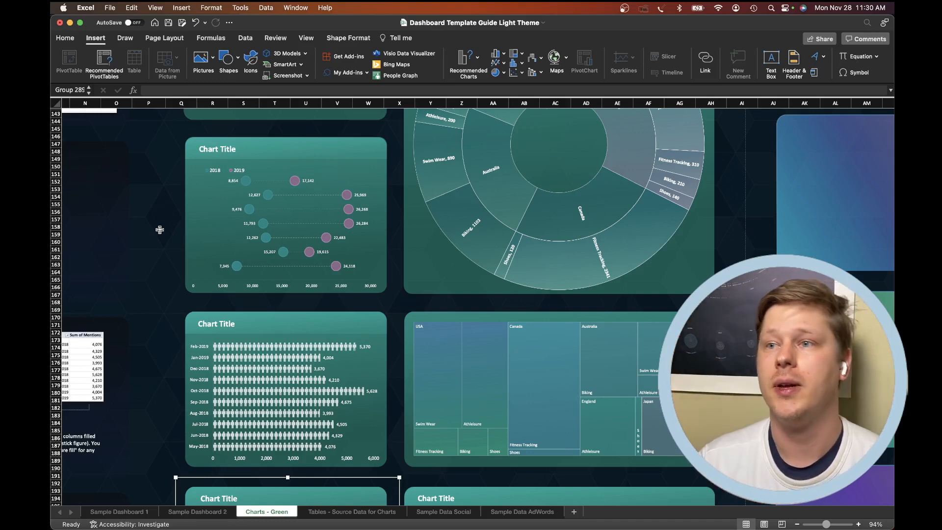
{"action": "scroll", "scroll_direction": "down", "scroll_amount": 3}
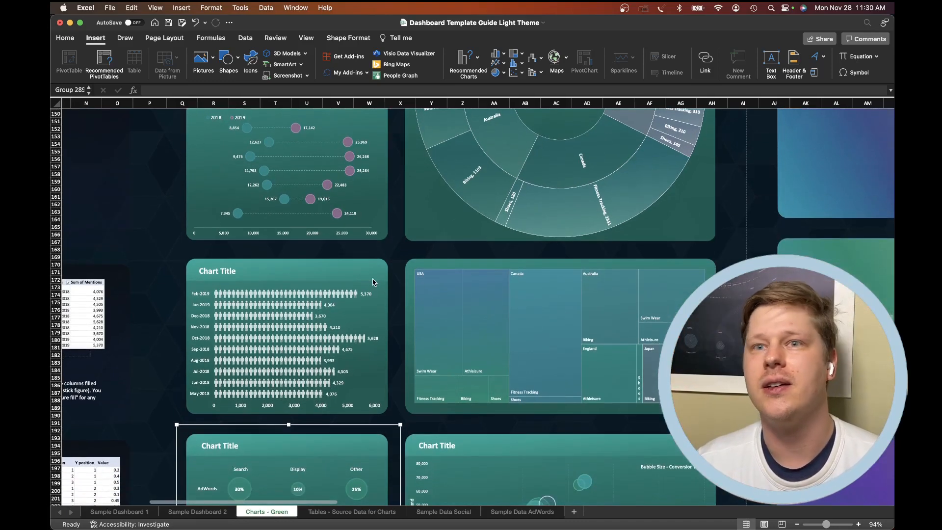
{"action": "scroll", "scroll_direction": "down", "scroll_amount": 3}
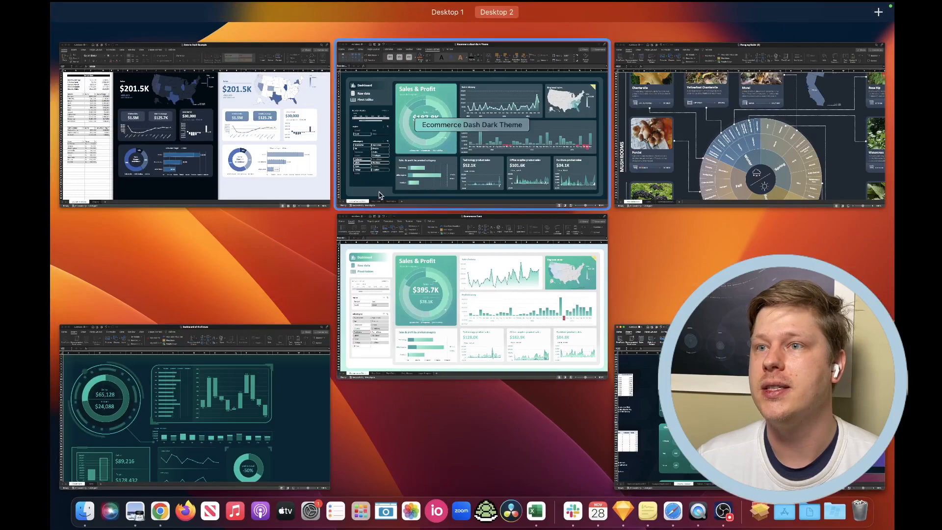
{"action": "mouse_move", "coordinate": [257, 356]}
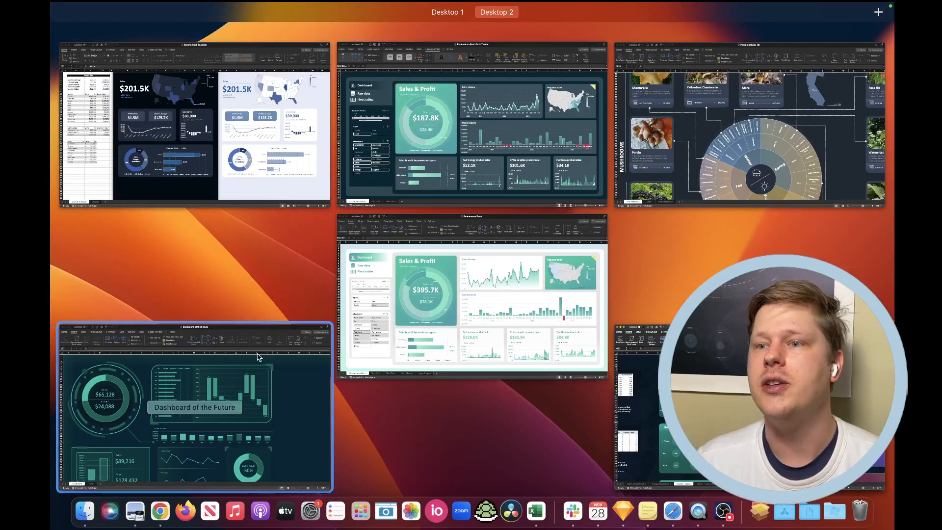